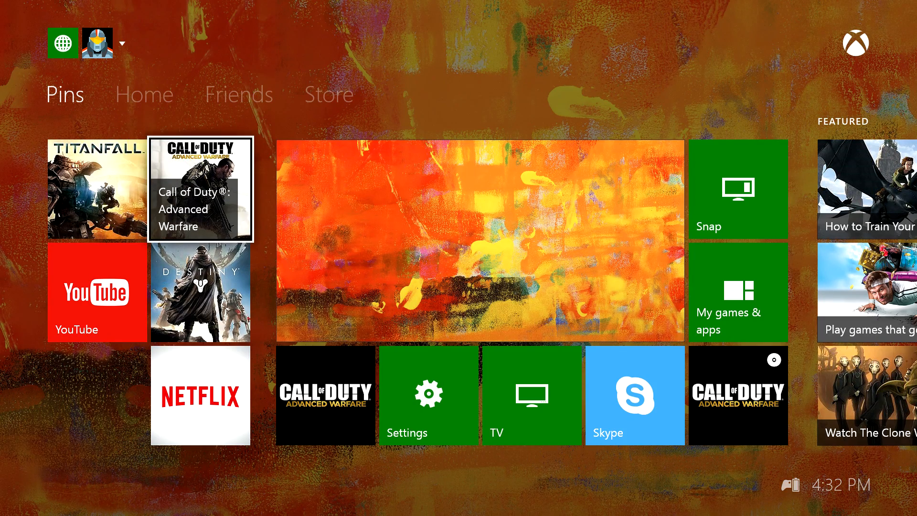
- Close the brush.jpg Quick Look preview and select the image on the desktop
{"action": "left_click", "coordinate": [143, 94]}
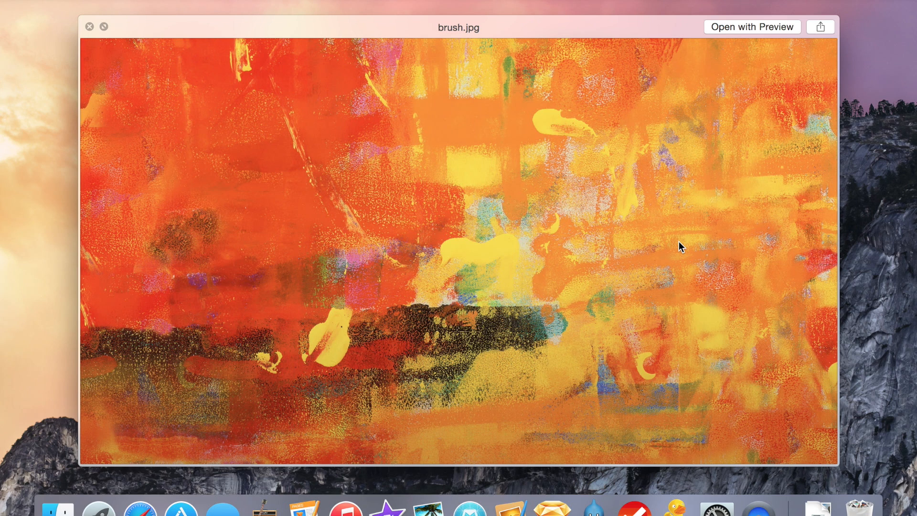
{"action": "left_click", "coordinate": [89, 27]}
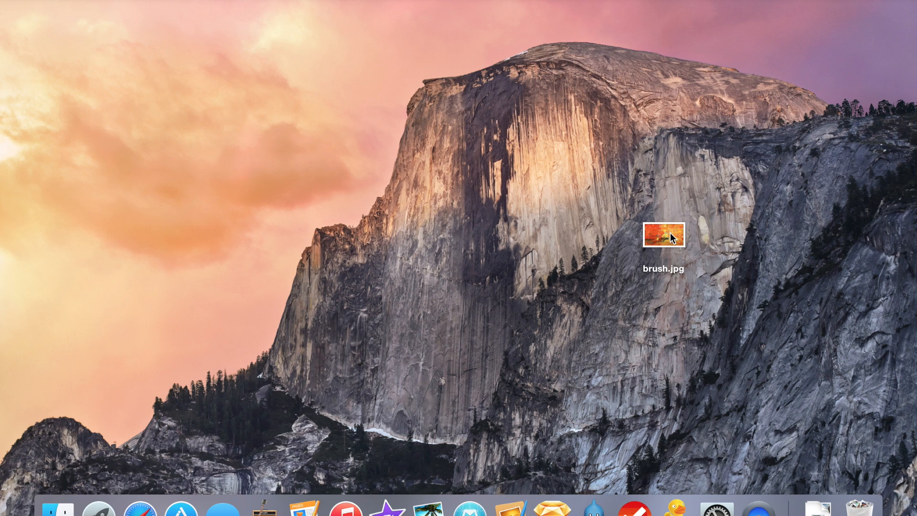
{"action": "left_click", "coordinate": [663, 240]}
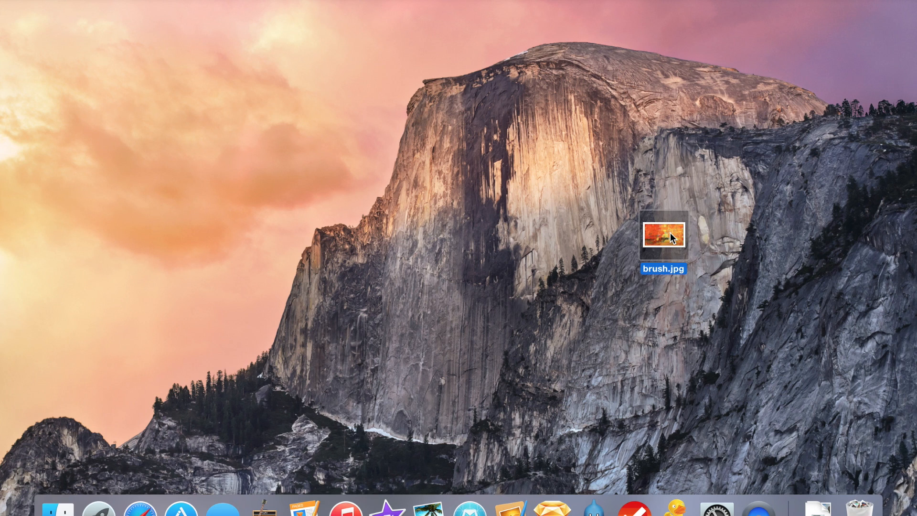
{"action": "mouse_move", "coordinate": [57, 514]}
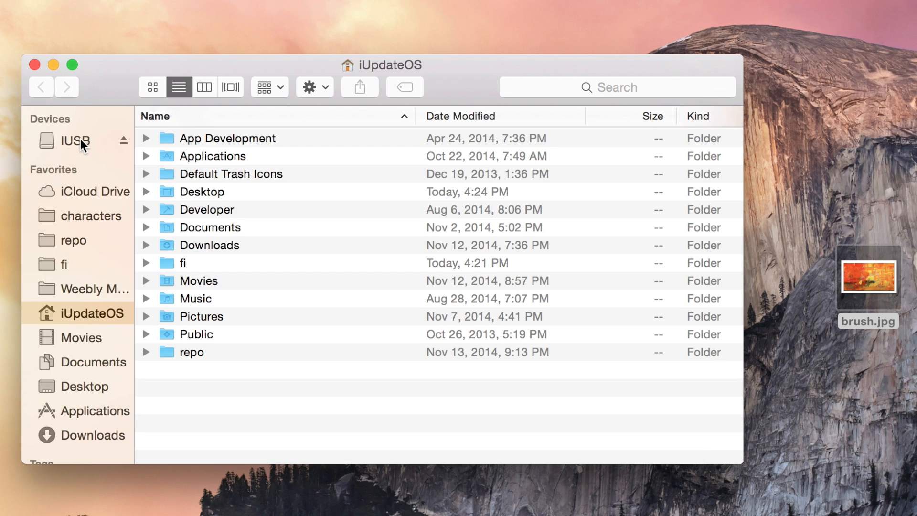
- Drag brush.jpg from the desktop onto the IUSB drive and select the copied file
{"action": "left_click", "coordinate": [74, 141]}
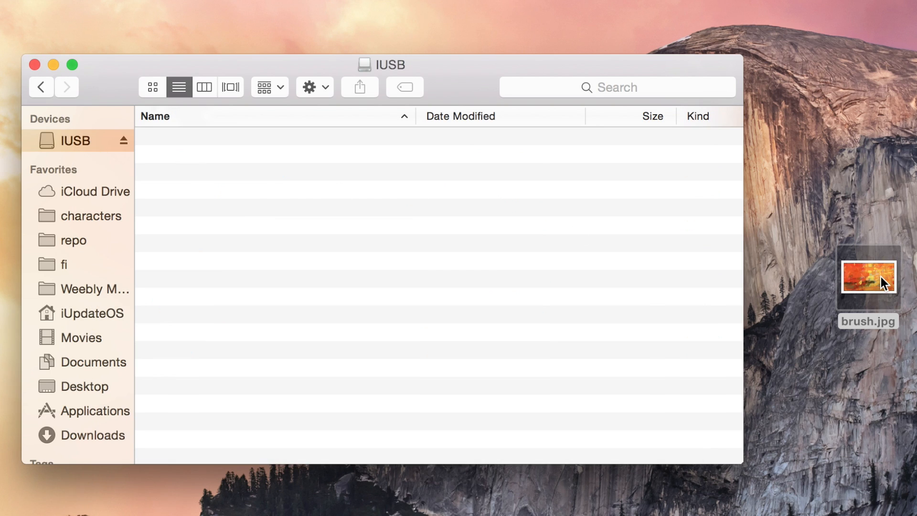
{"action": "left_click_drag", "start_coordinate": [868, 278], "coordinate": [548, 278]}
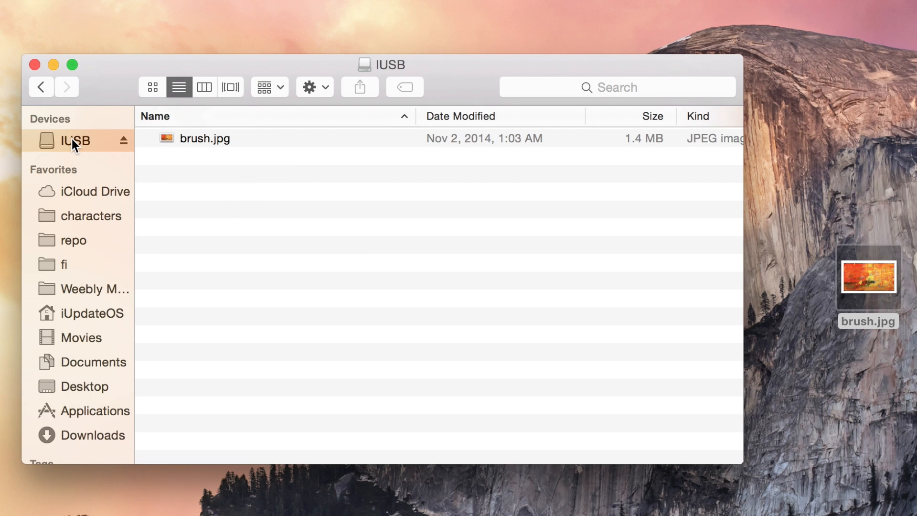
{"action": "left_click", "coordinate": [204, 138]}
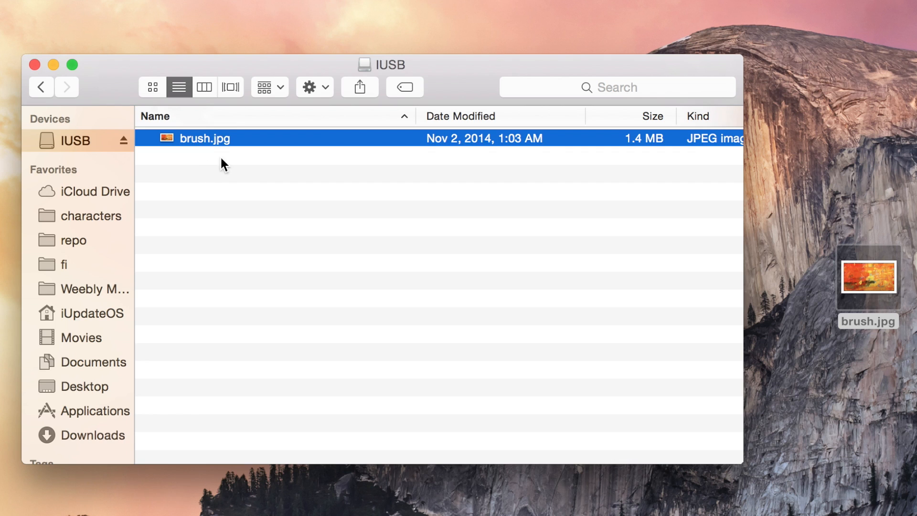
{"action": "left_click", "coordinate": [363, 263]}
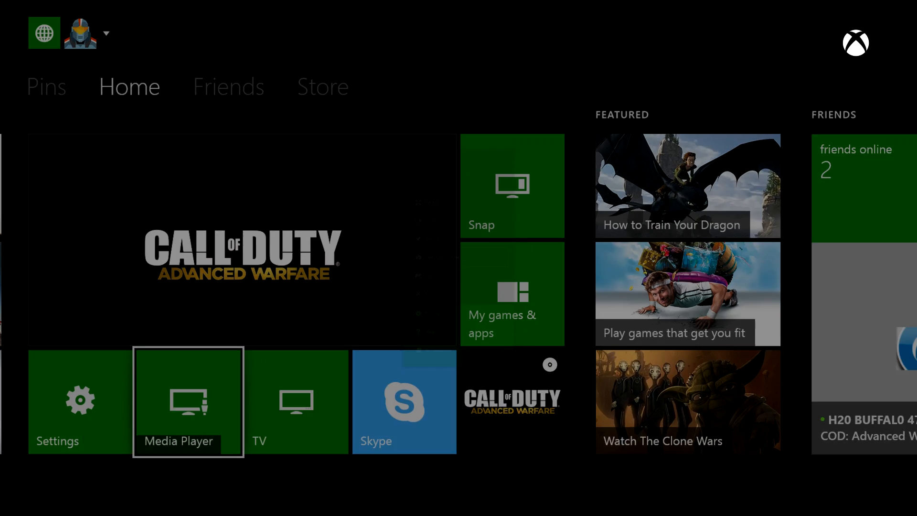
- Launch Media Player to browse the USB drive for brush.jpg
{"action": "left_click", "coordinate": [188, 402]}
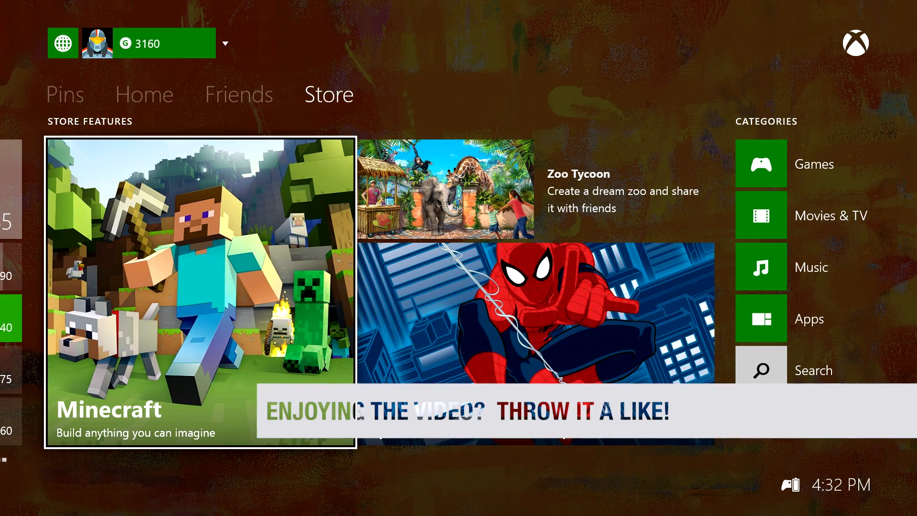
- Cycle through Pins, Home, Friends and Store to view the orange background, ending on Home
{"action": "left_click", "coordinate": [143, 94]}
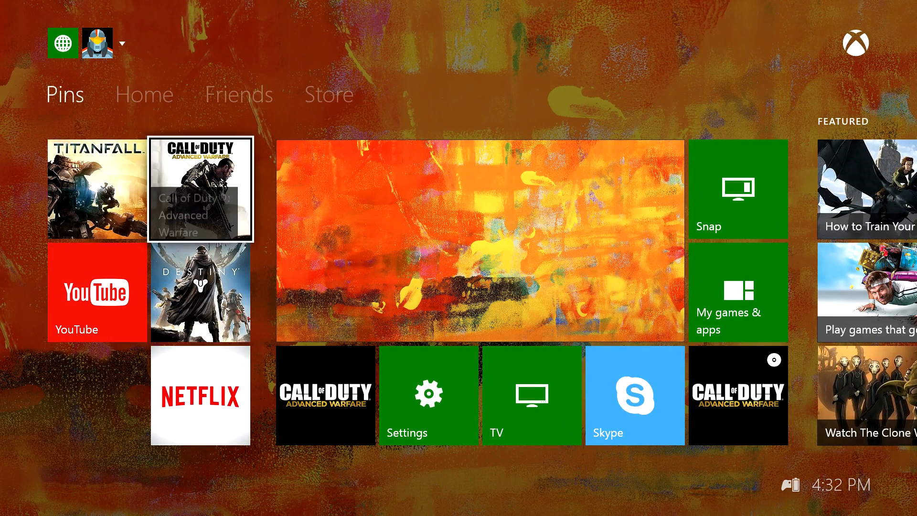
{"action": "left_click", "coordinate": [144, 94]}
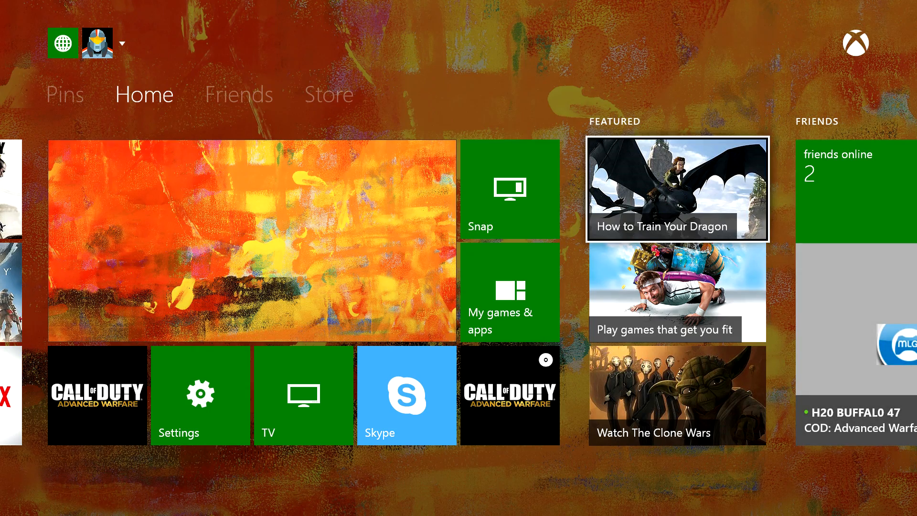
{"action": "left_click", "coordinate": [239, 94]}
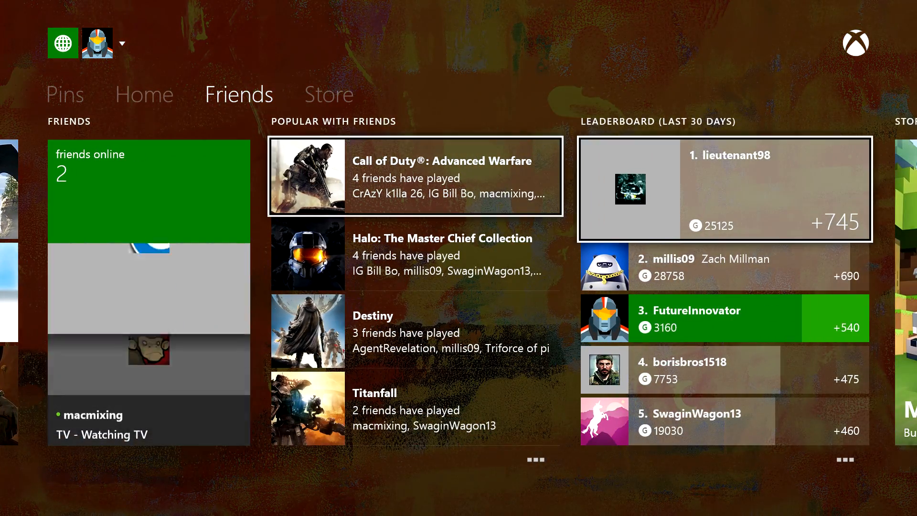
{"action": "left_click", "coordinate": [329, 94]}
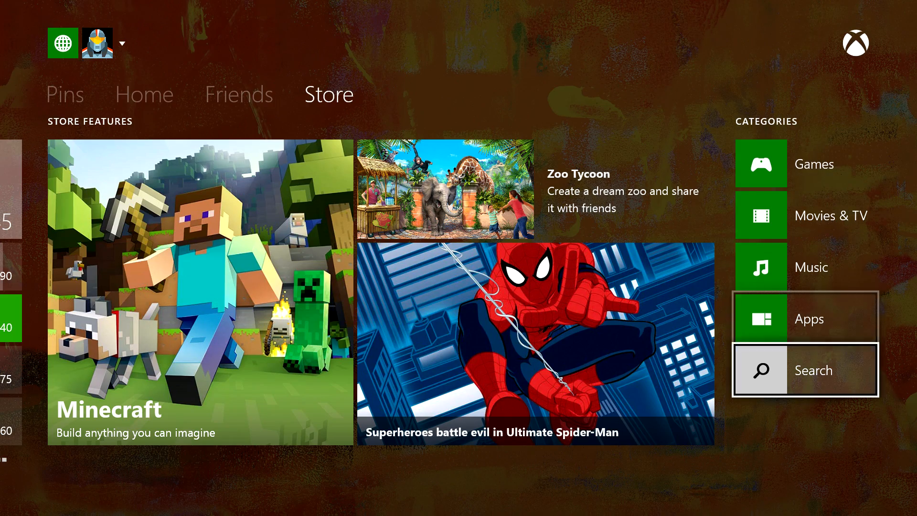
{"action": "left_click", "coordinate": [143, 93]}
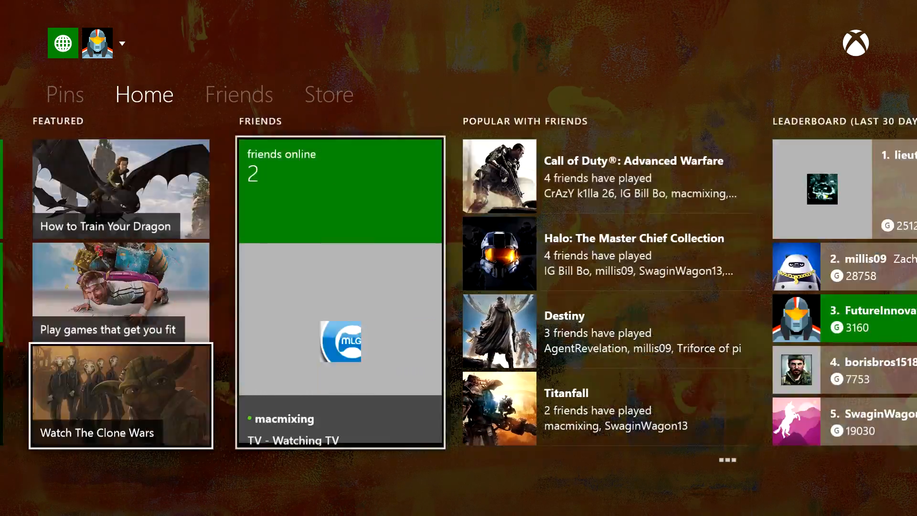